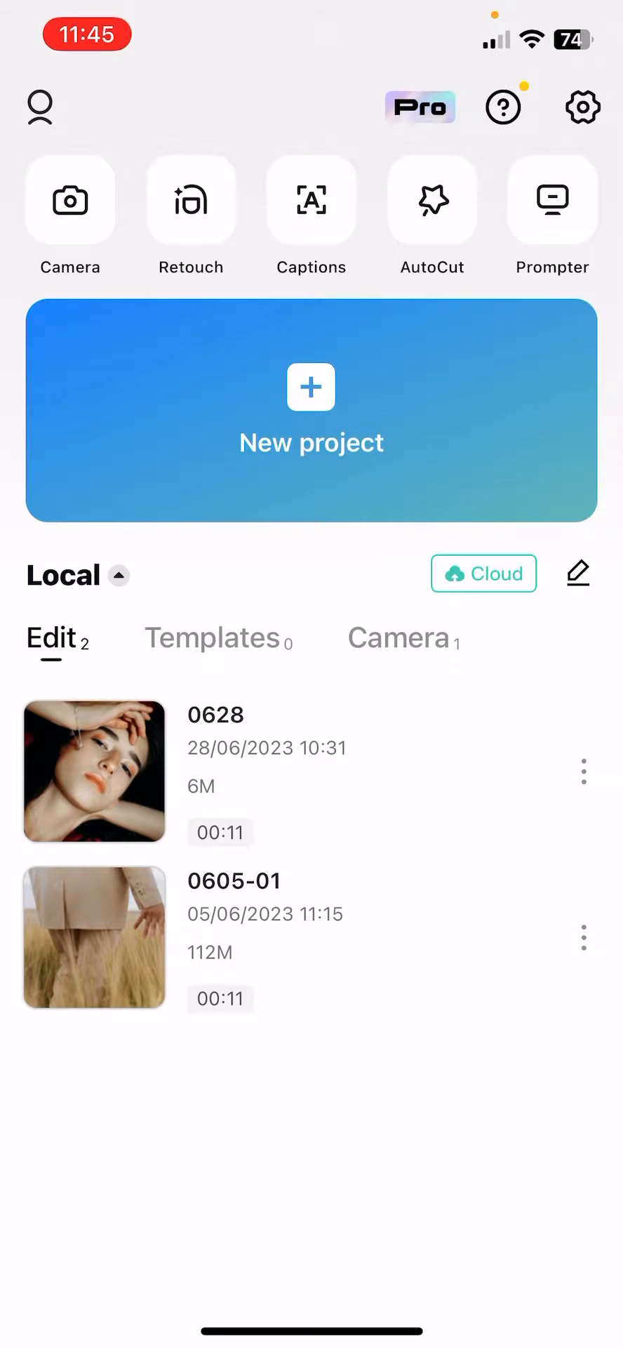
Switch through Templates to the Camera list and show the options menu for recording 0630.
left_click(212, 637)
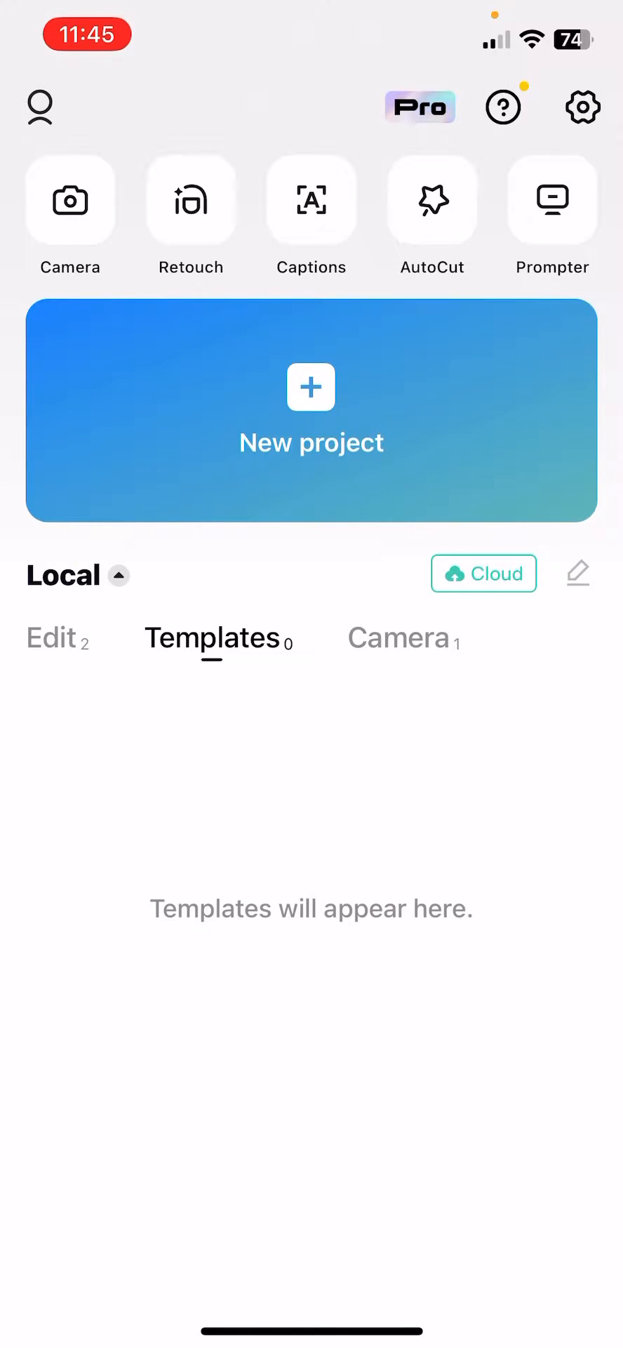
left_click(399, 637)
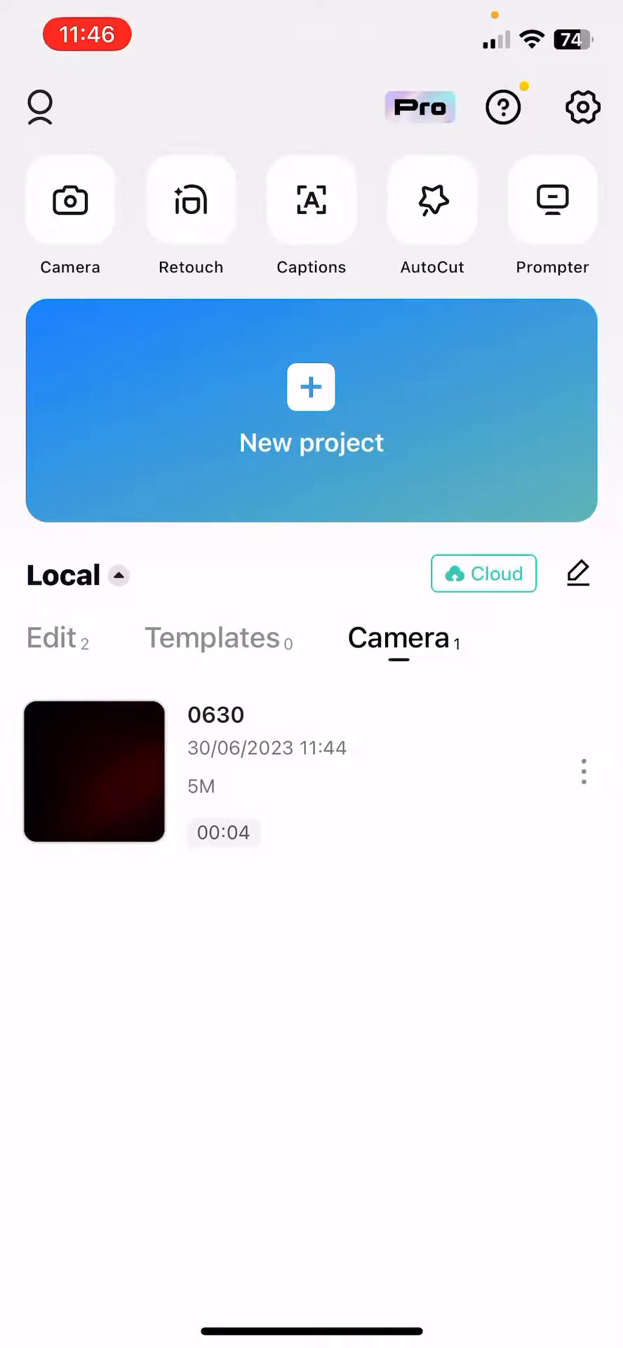
left_click(584, 771)
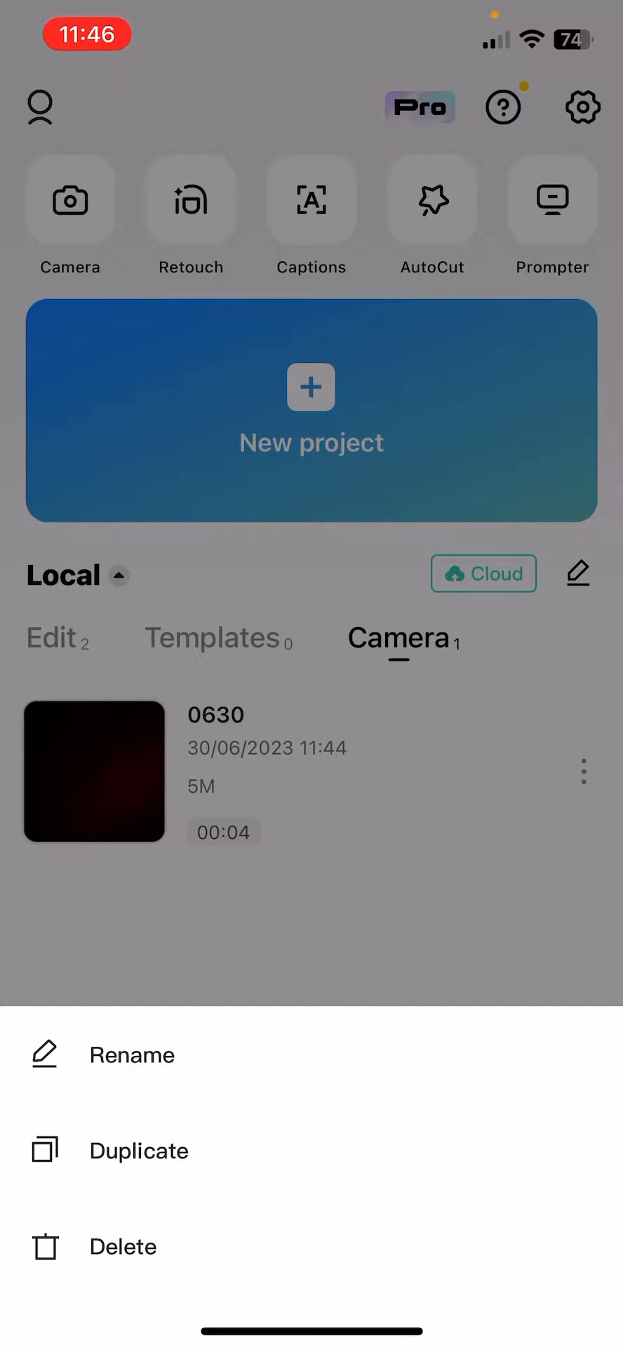